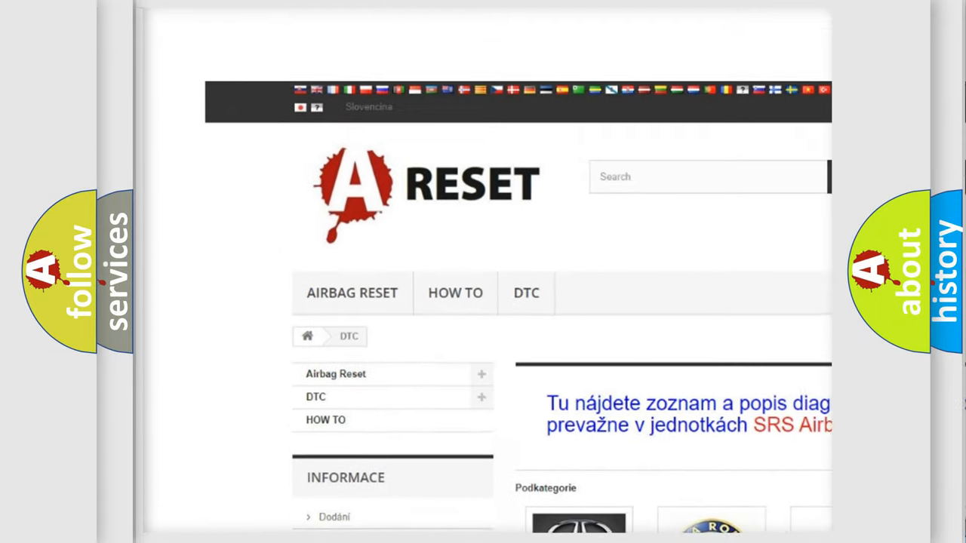
Scroll to the DTC brand grid and open the Chevrolet trouble codes tile
scroll("down", 3)
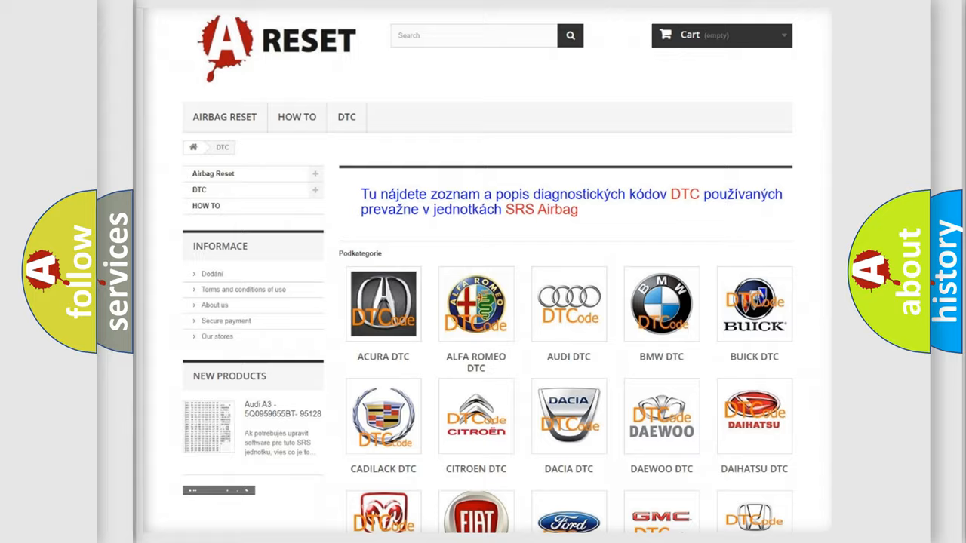
scroll("down", 3)
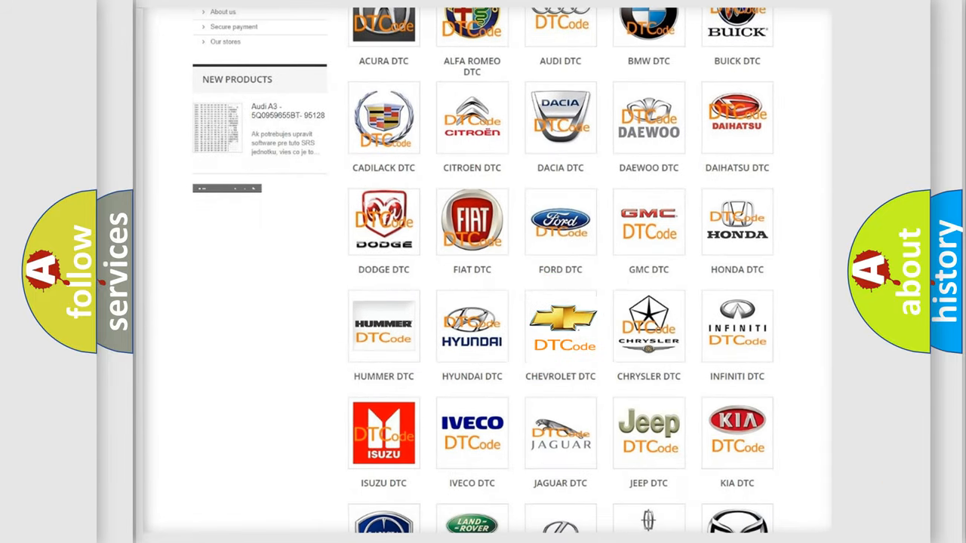
left_click(560, 325)
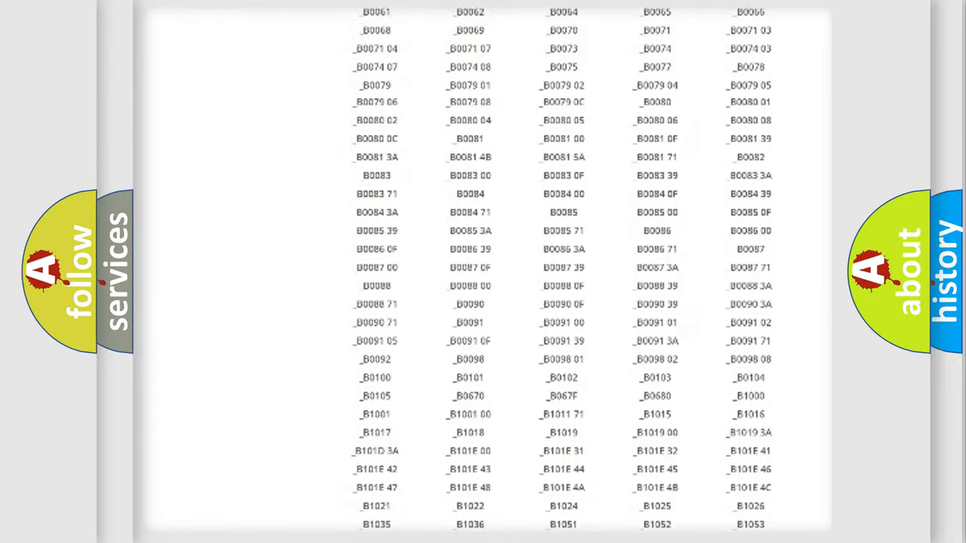
Scroll back to the top of the Chevrolet DTC list starting at B0002
scroll("up", 3)
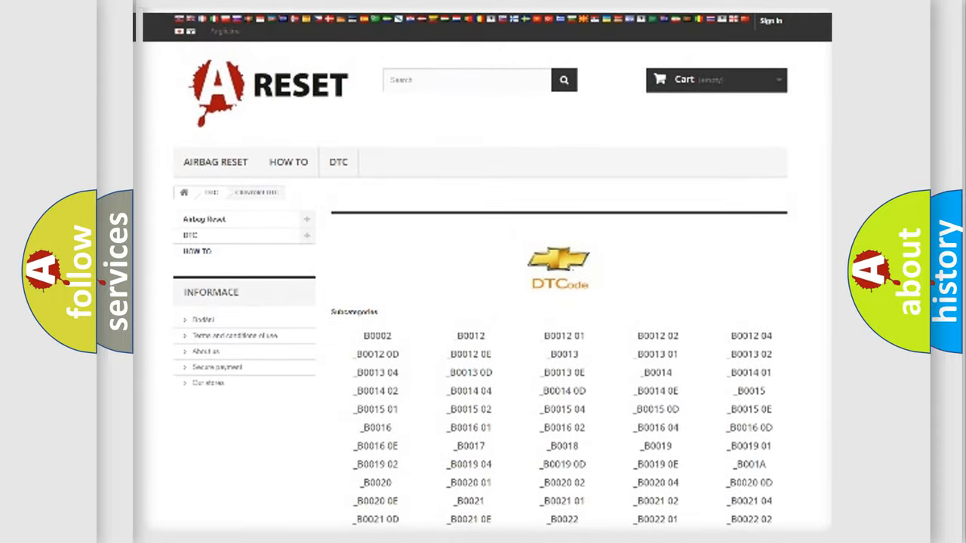